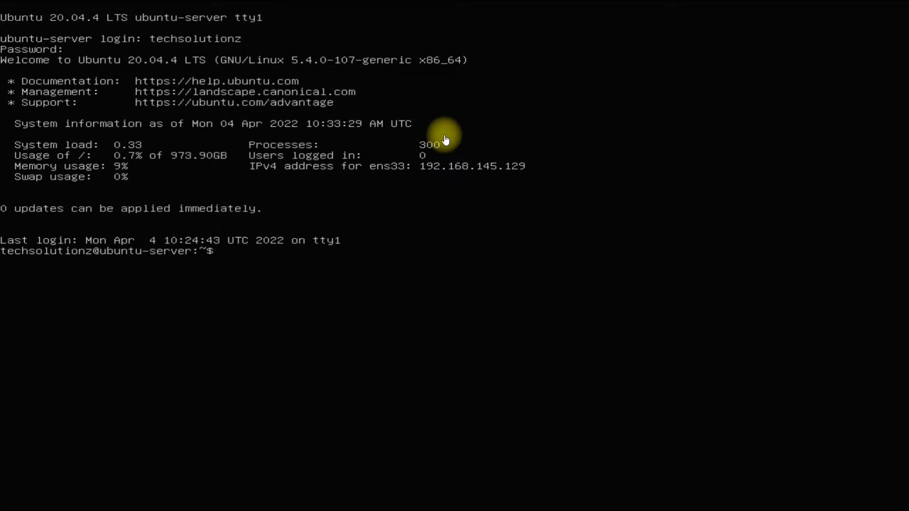
Step: Get a fresh shell prompt and begin typing 'sudo apt-get install ta'
key("Return")
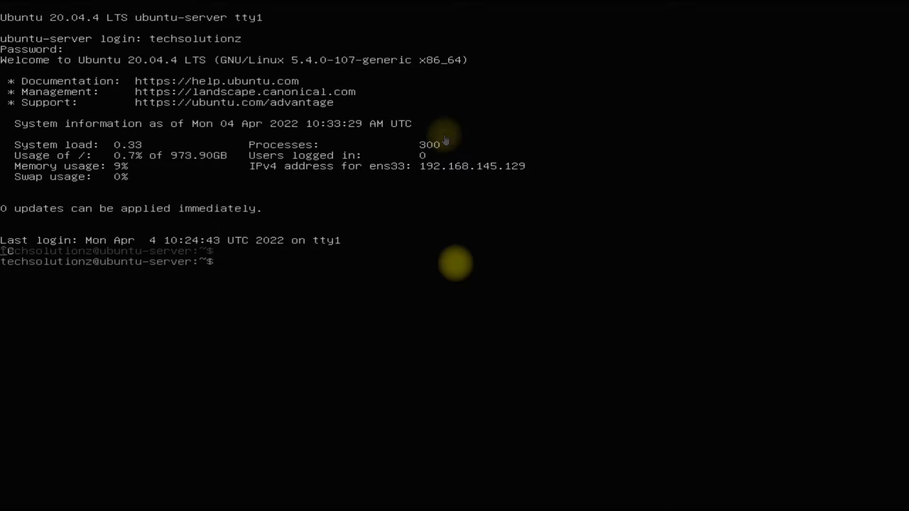
type("sudo apt-get install ta")
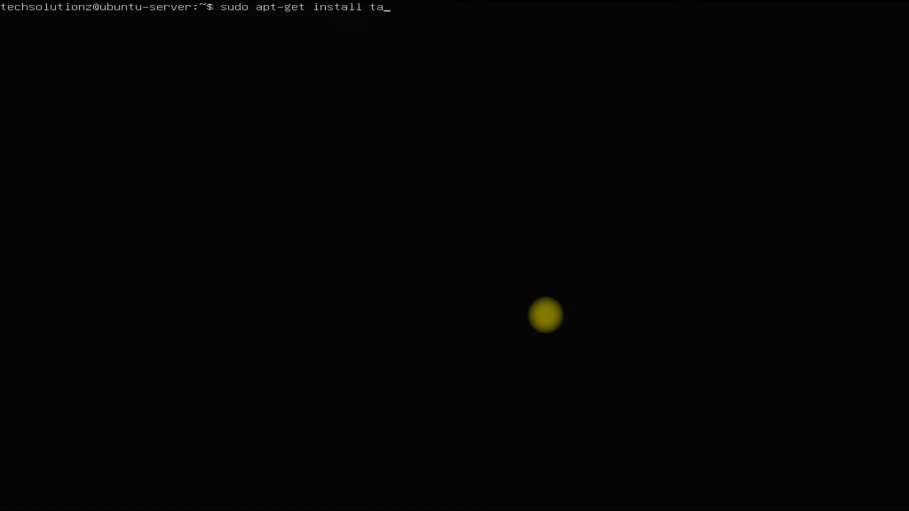
Step: Install tasksel with sudo apt-get, confirming with the password and Y
key("Return")
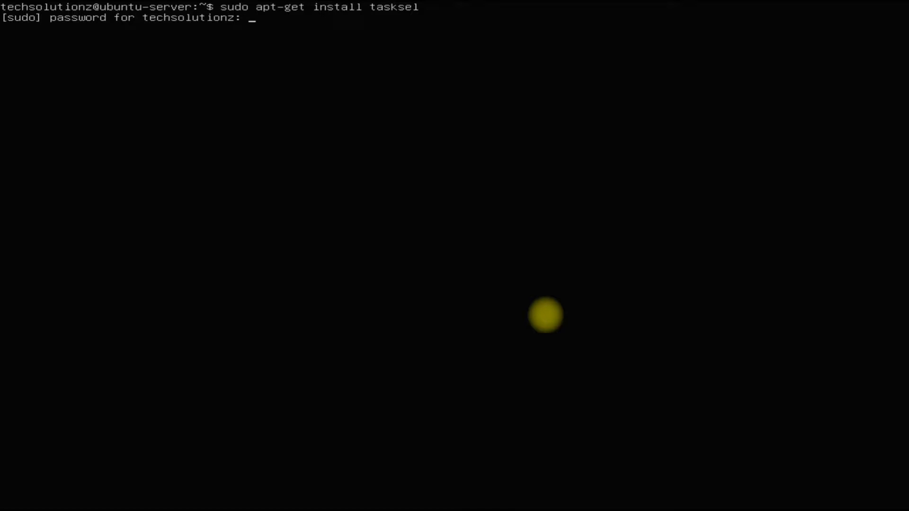
key("Return")
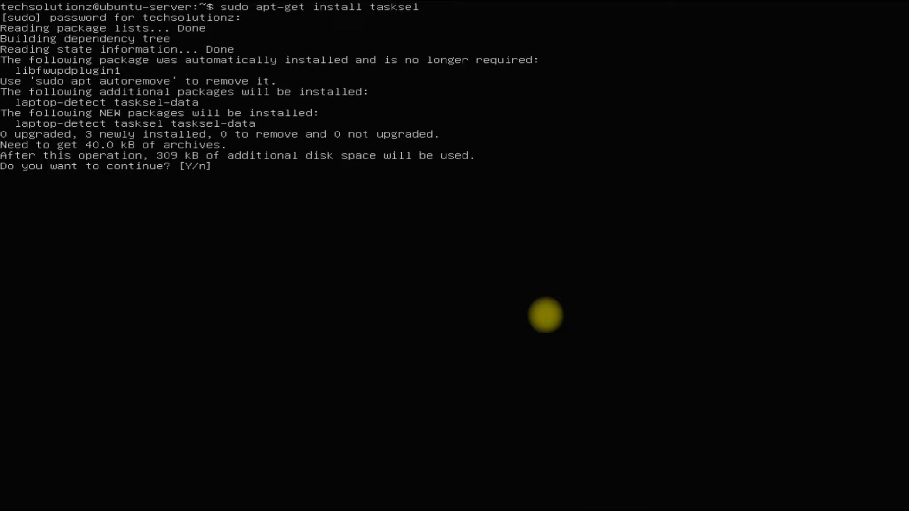
type("Y")
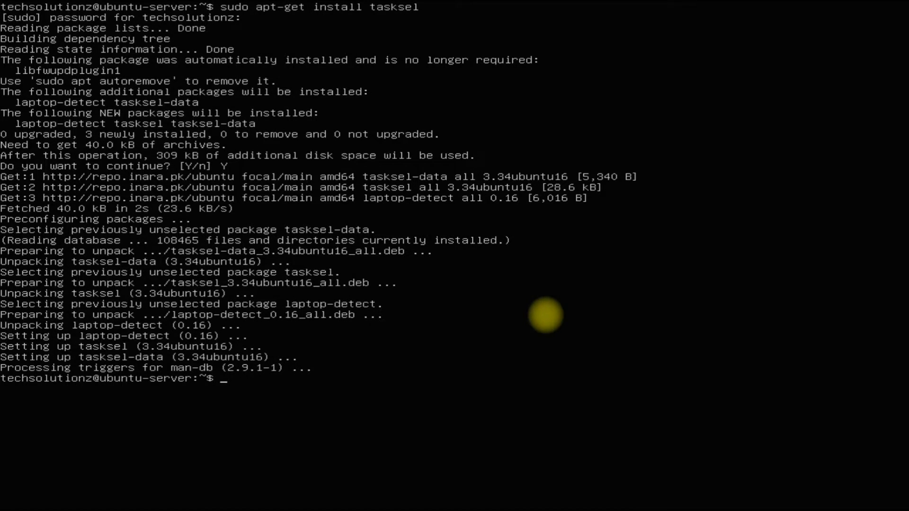
type("tasksel --list")
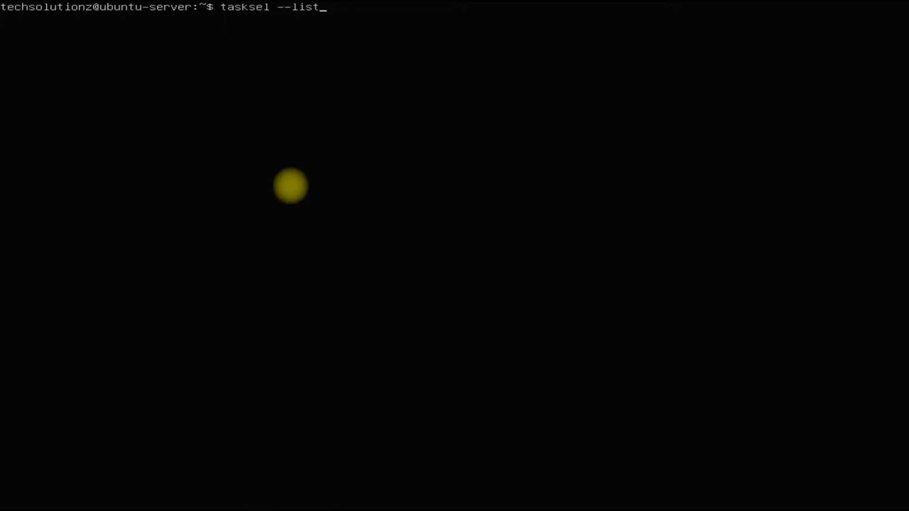
Step: Run 'tasksel --list-tasks' to list desktop and server tasks like LAMP and DNS
type("-tasks")
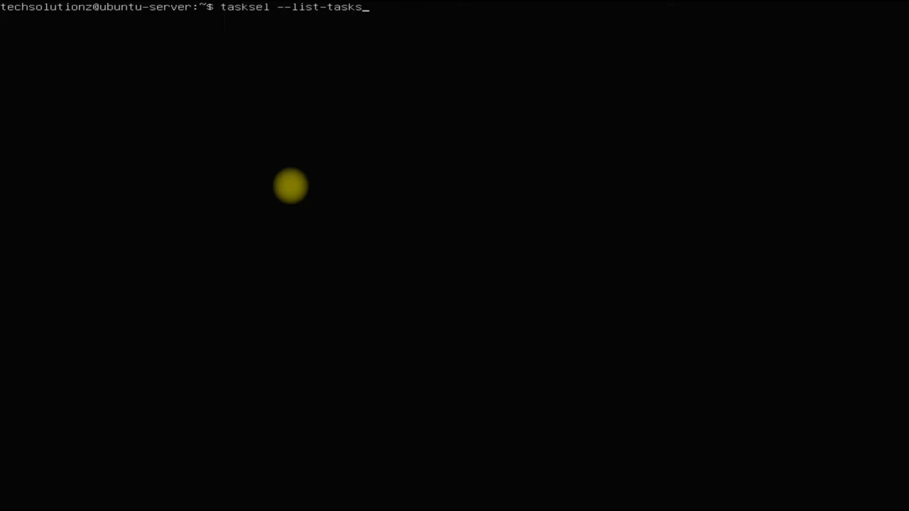
key("Return")
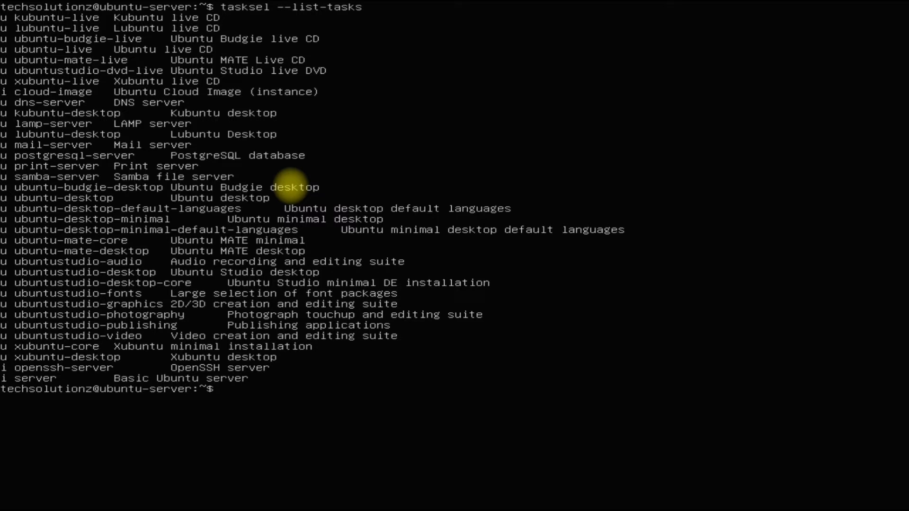
Step: Run 'sudo tasksel install ubuntu-desktop' to begin downloading the desktop packages
type("sud")
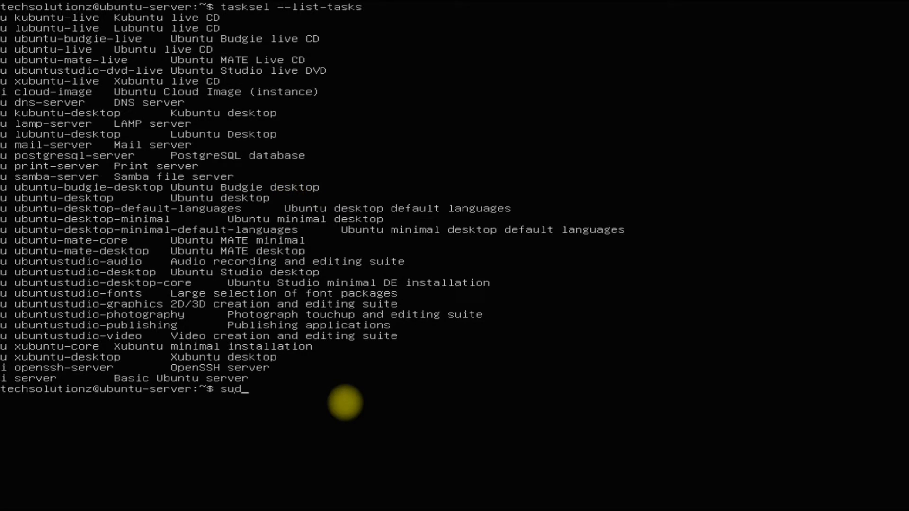
type("o tasksel")
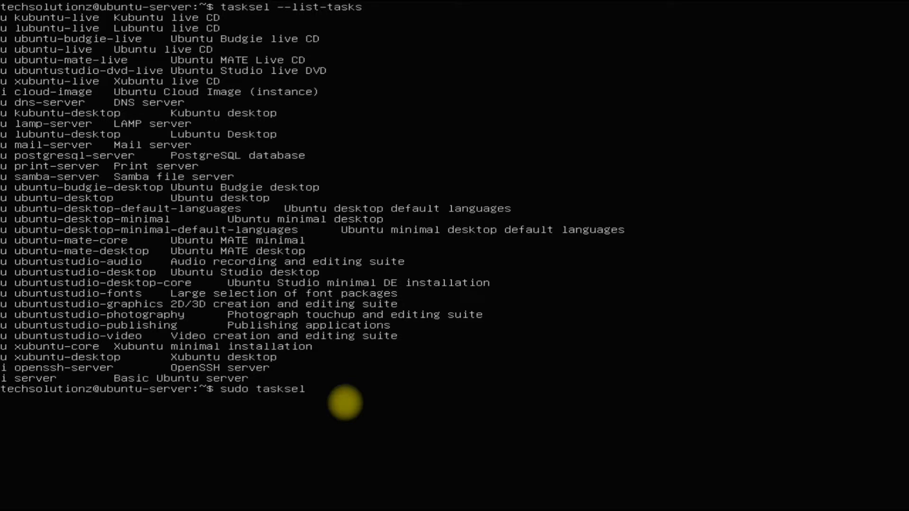
type("install")
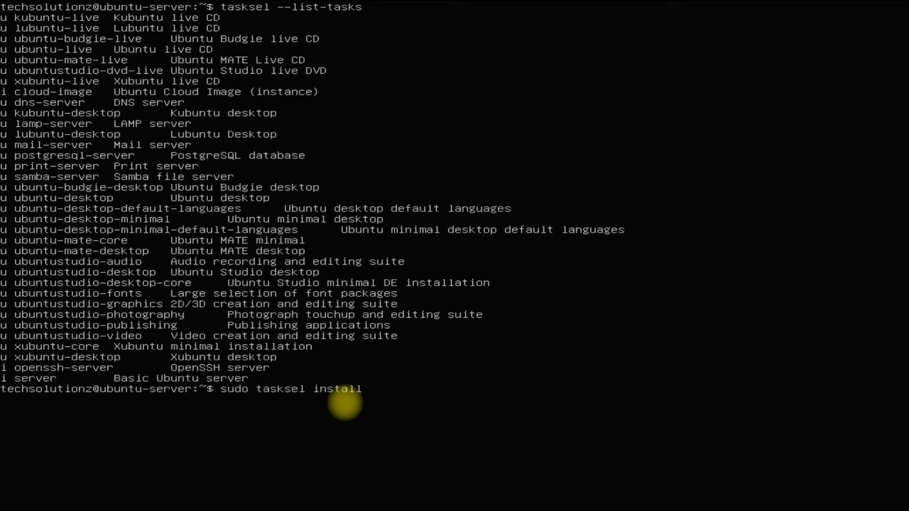
type("ubuntu")
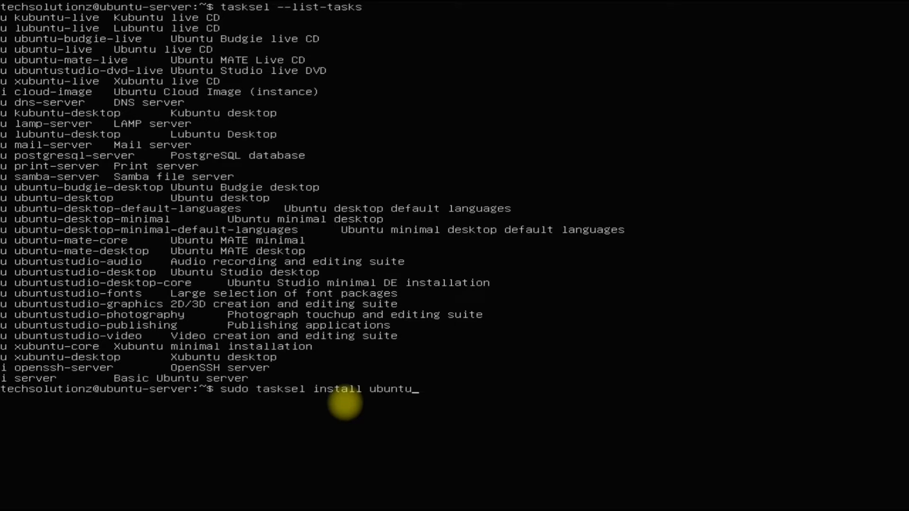
type("-desk")
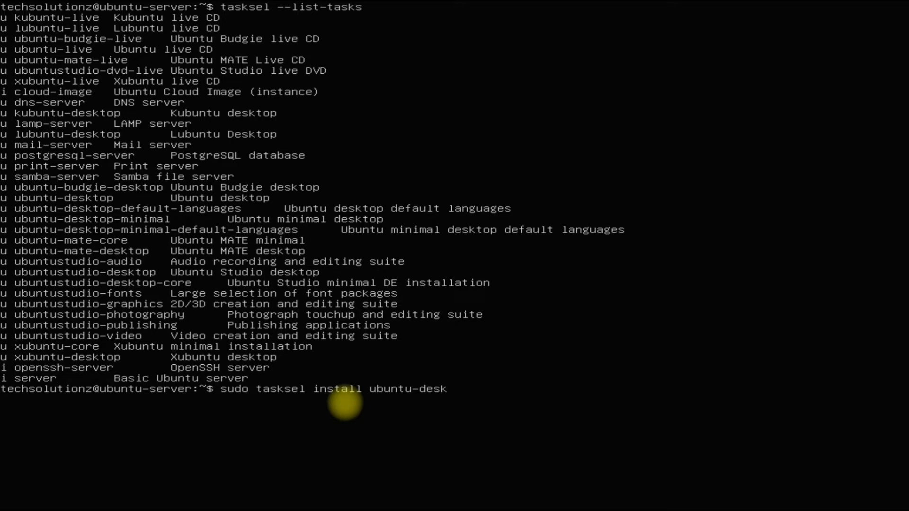
type("top")
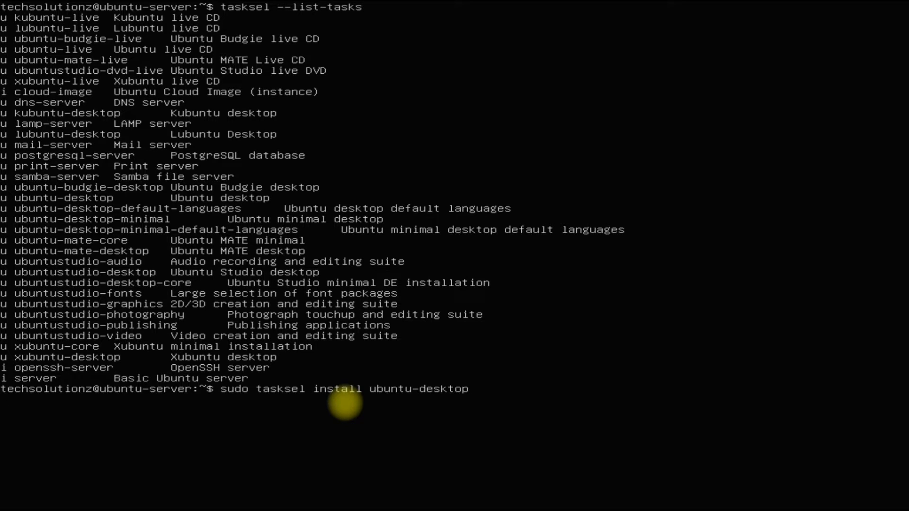
mouse_move(654, 274)
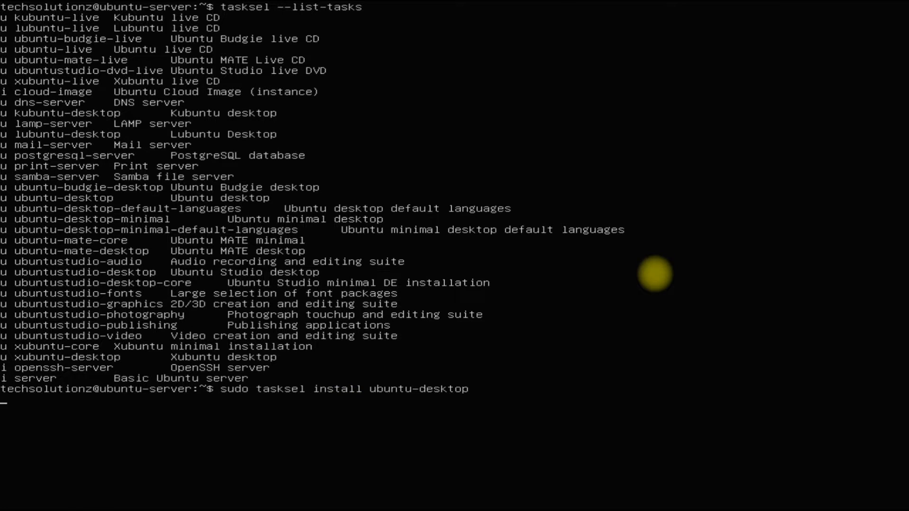
key("Return")
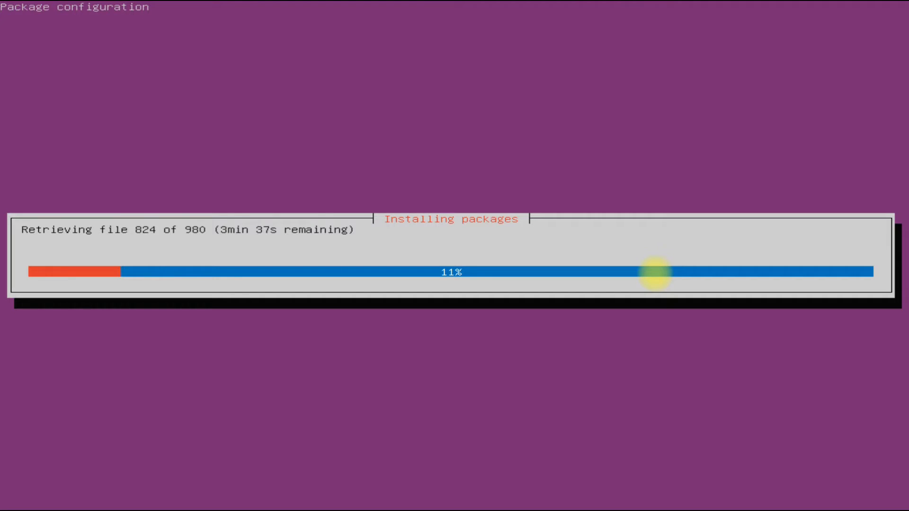
mouse_move(694, 321)
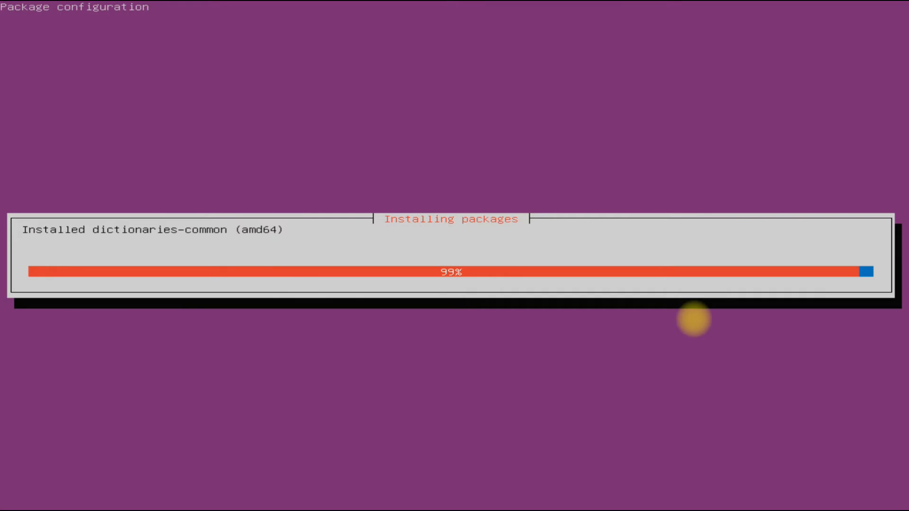
Step: After the ubuntu-desktop install finishes, type 'sudo reboot' at the prompt
type("sudo reboot")
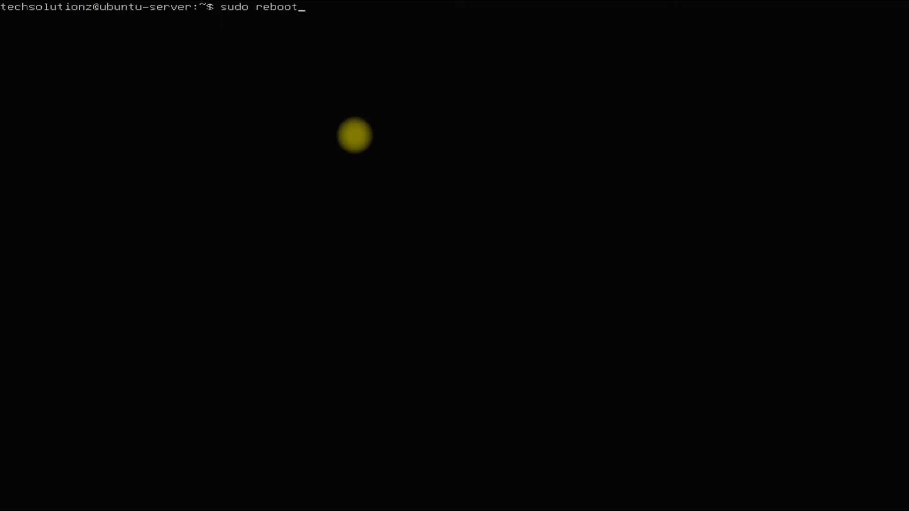
Step: Execute the sudo reboot command to restart the server
key("Return")
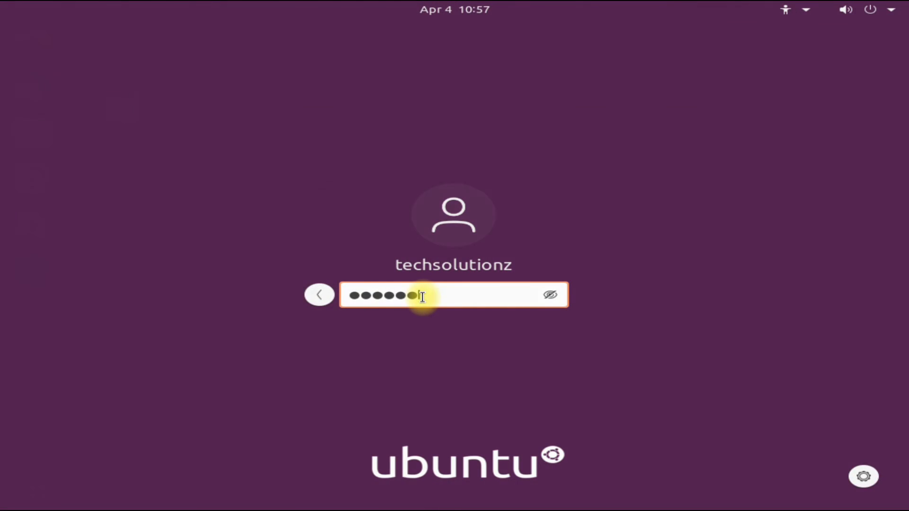
Step: Log in, skip Livepatch, and choose not to send system info to Canonical
key("Return")
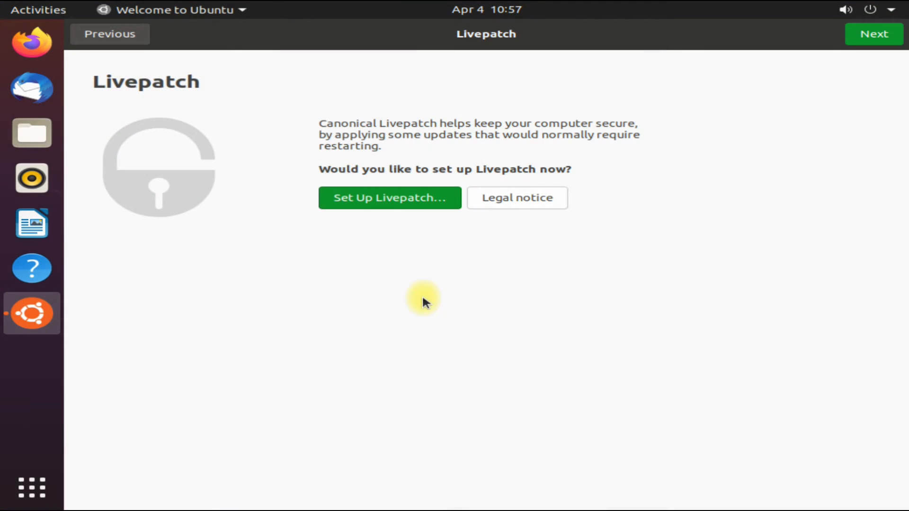
mouse_move(109, 34)
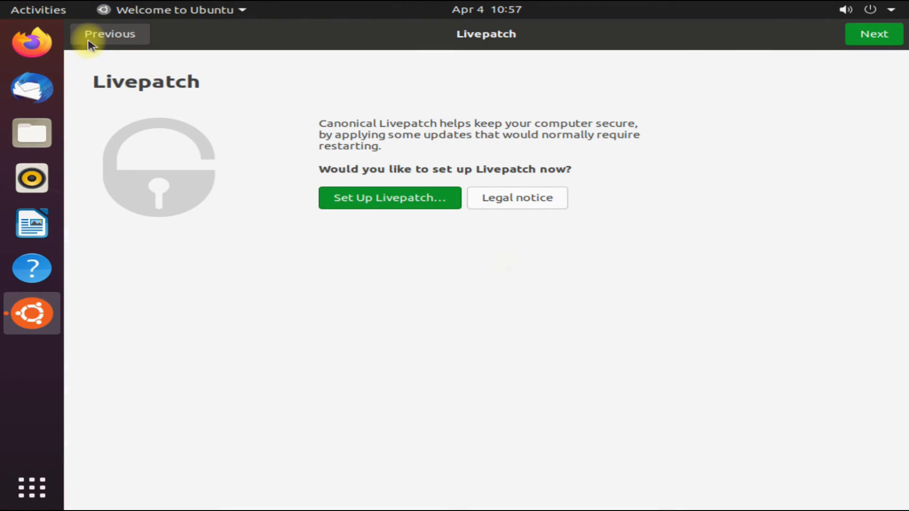
mouse_move(881, 33)
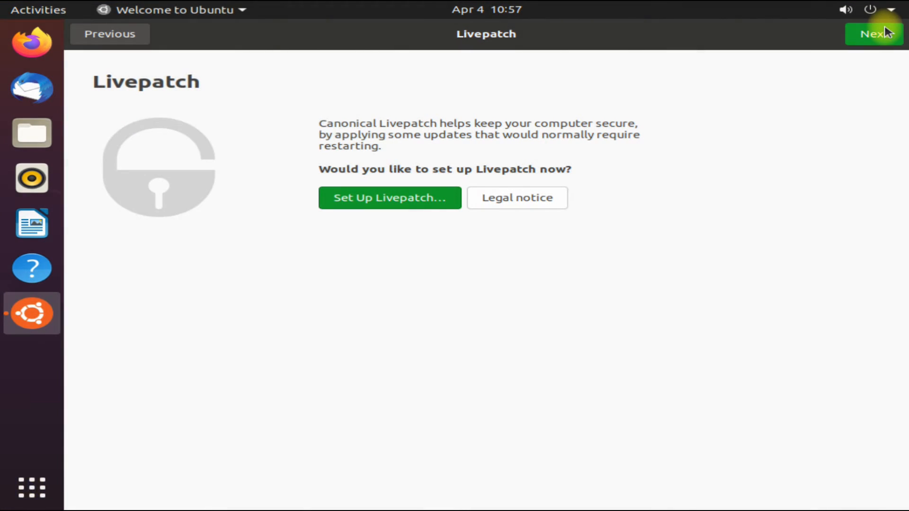
left_click(874, 34)
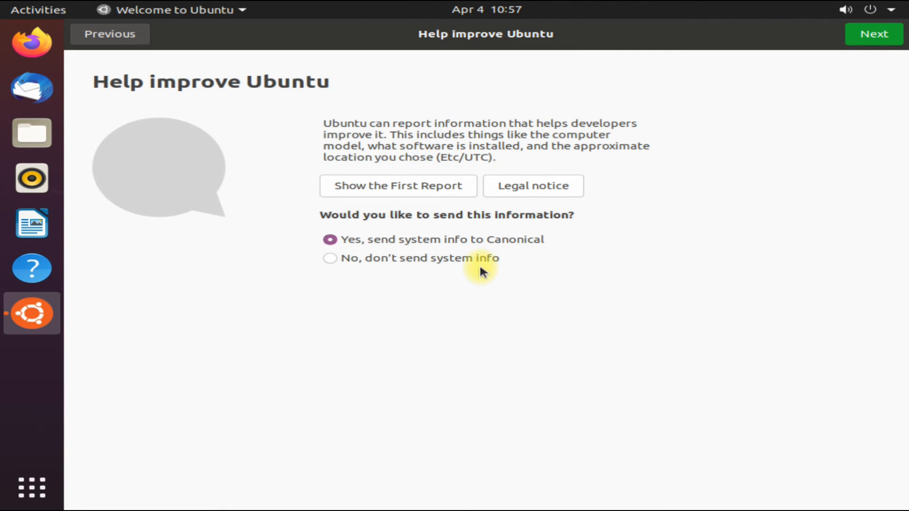
left_click(330, 257)
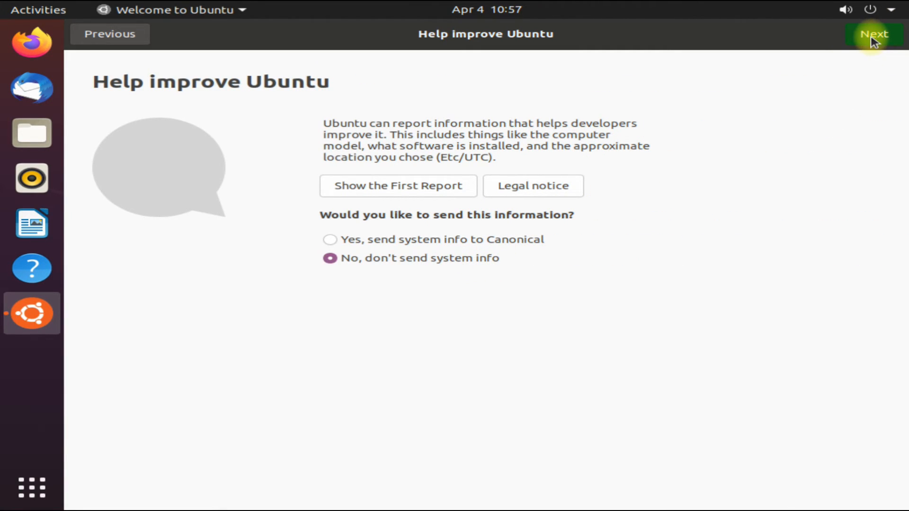
left_click(872, 34)
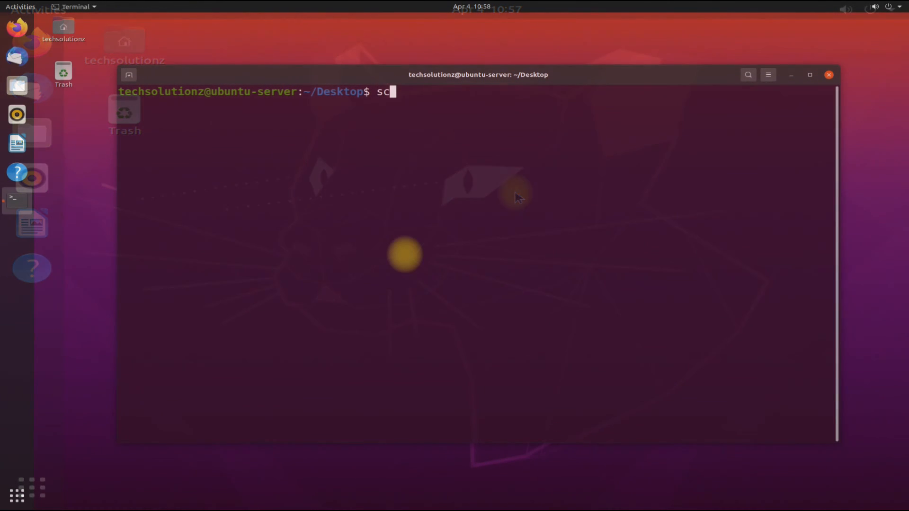
Step: Run screenfetch in GNOME Terminal to show Ubuntu 20.04 and GNOME 3.36.5 details
type("ree")
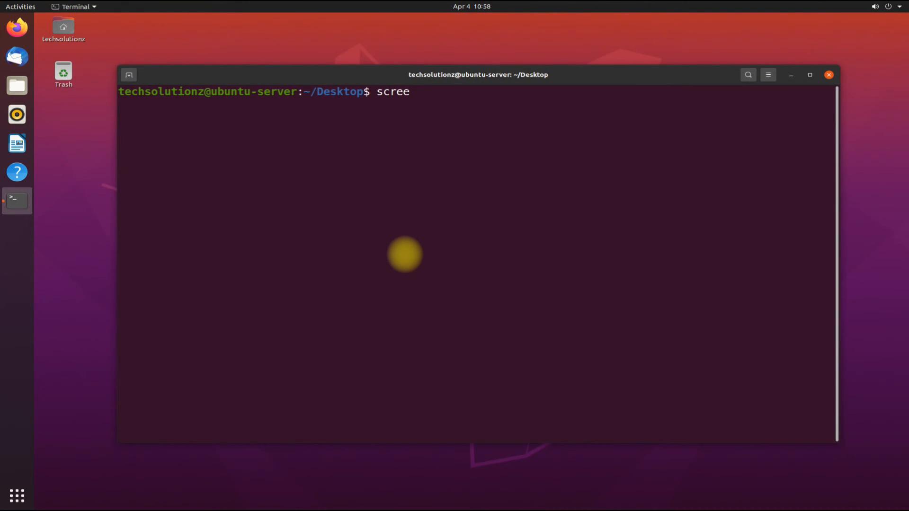
type("nfetch")
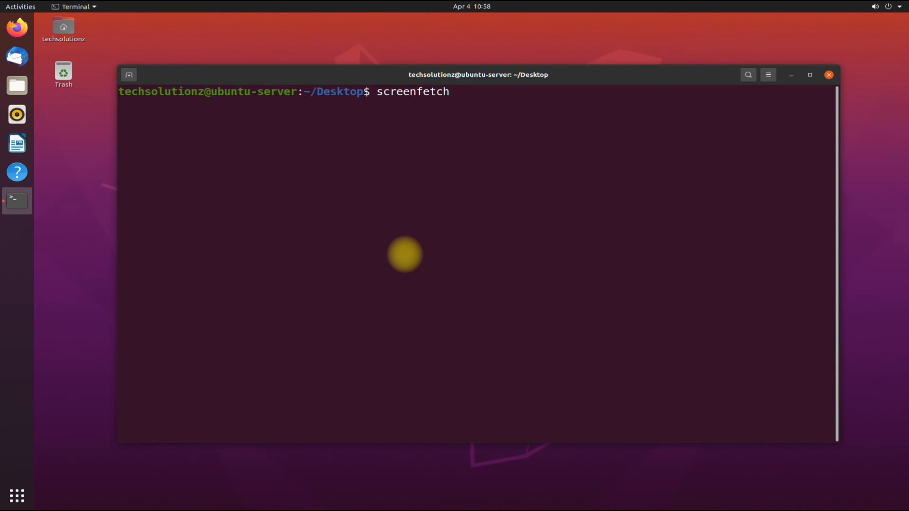
key("Return")
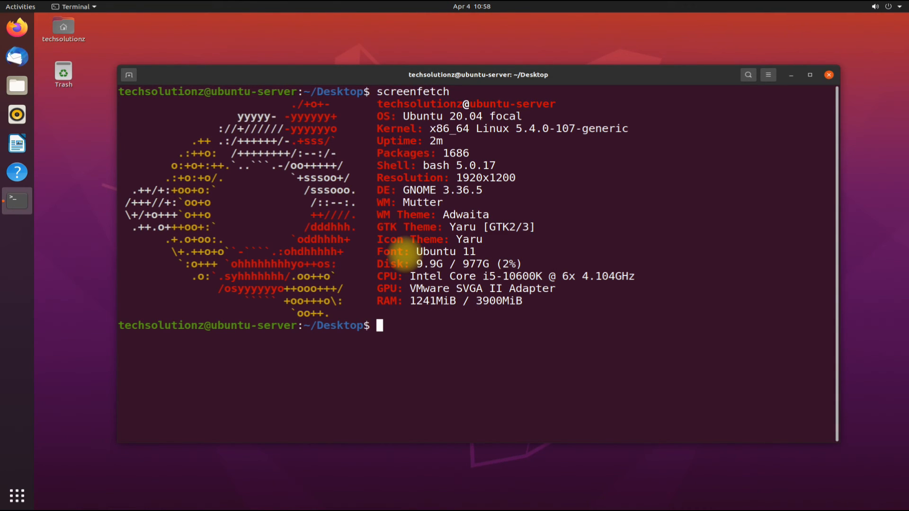